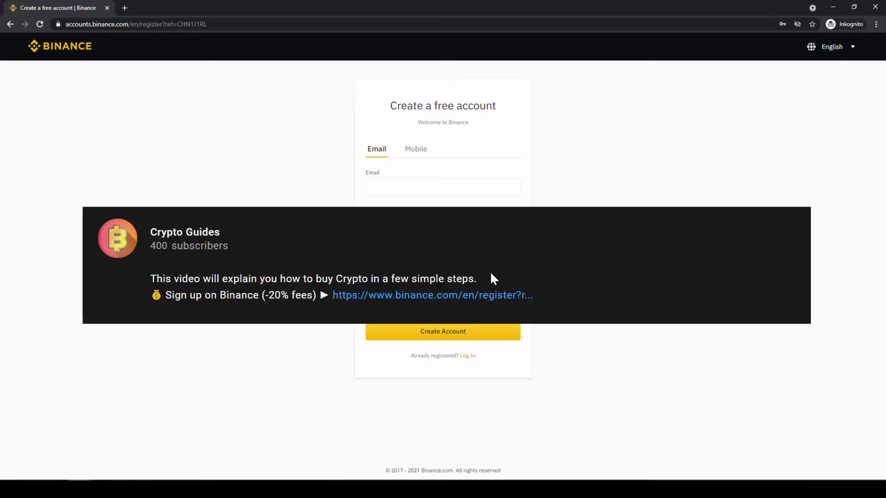
mouse_move(454, 302)
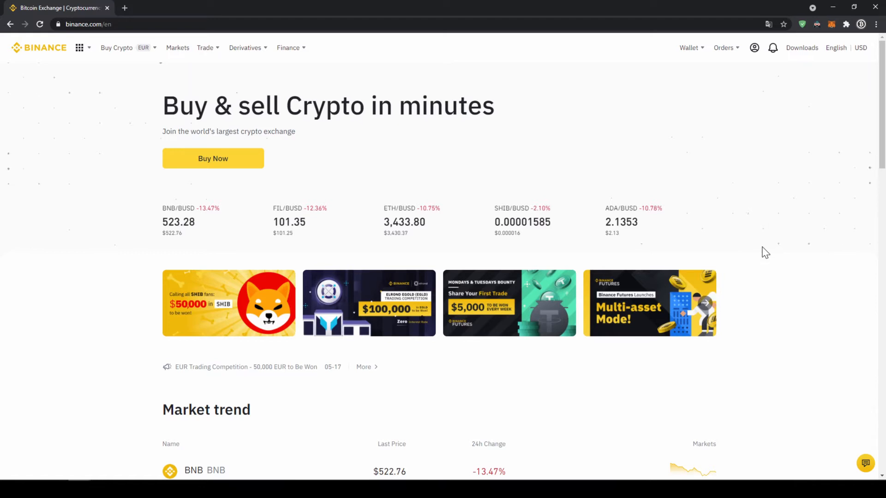
Open the account menu's Identification page showing identity verification marked Verified.
click(754, 47)
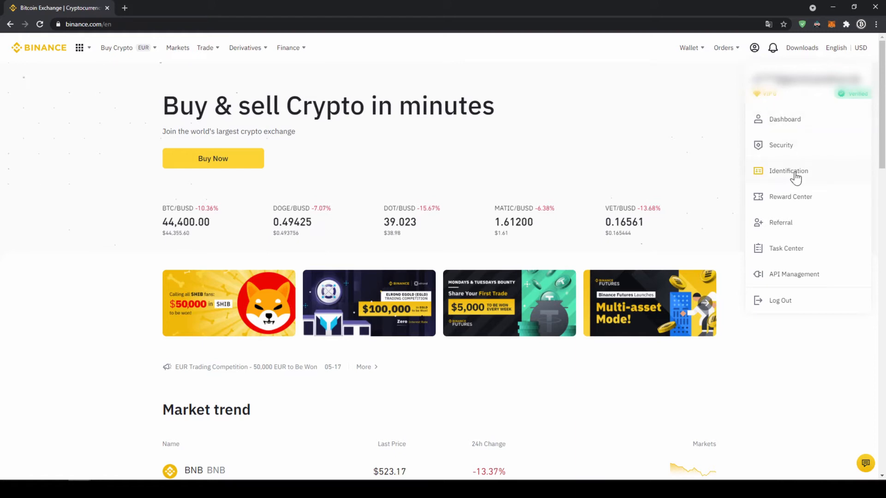
click(788, 171)
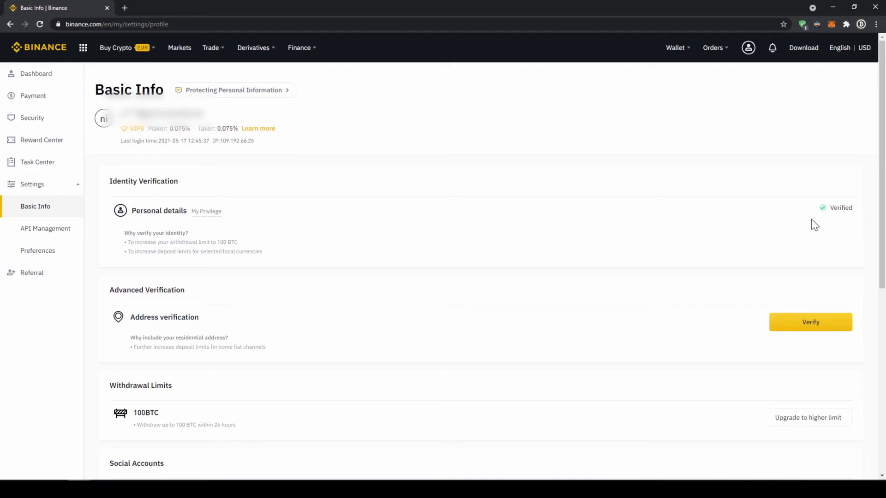
mouse_move(802, 219)
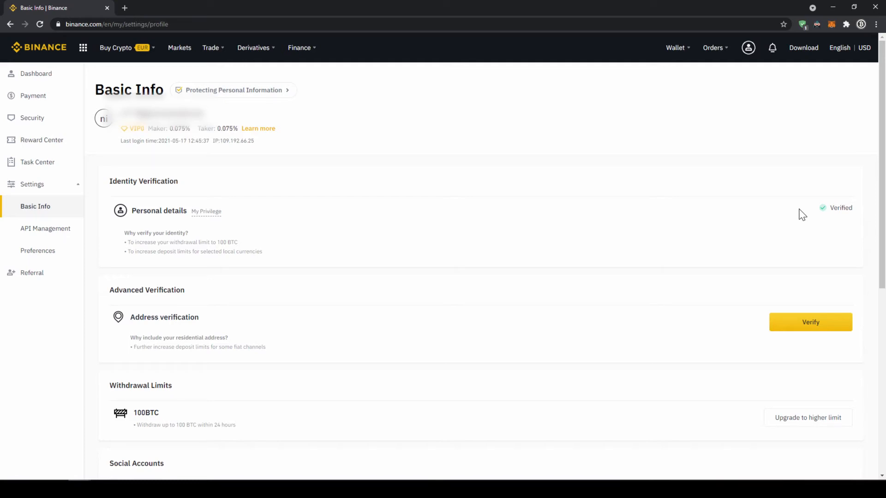
Open the Fiat and Spot wallet from the Wallet menu to see fiat and crypto balances.
click(675, 47)
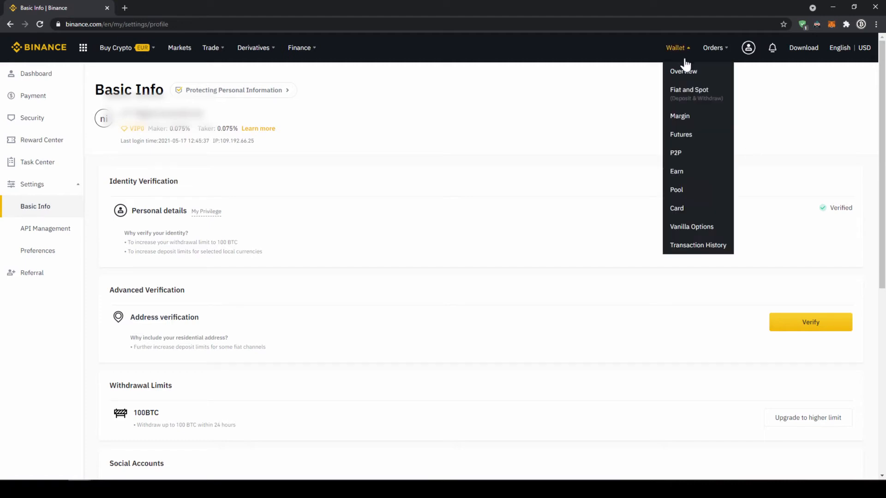
click(684, 71)
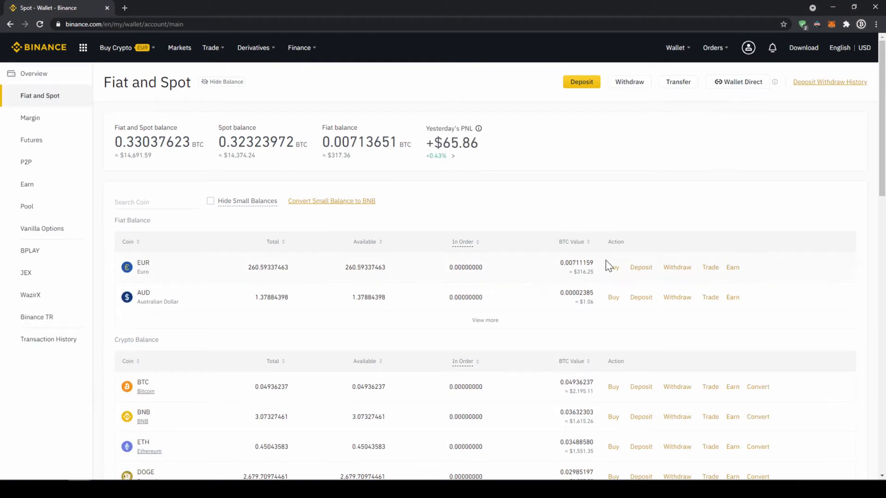
mouse_move(499, 193)
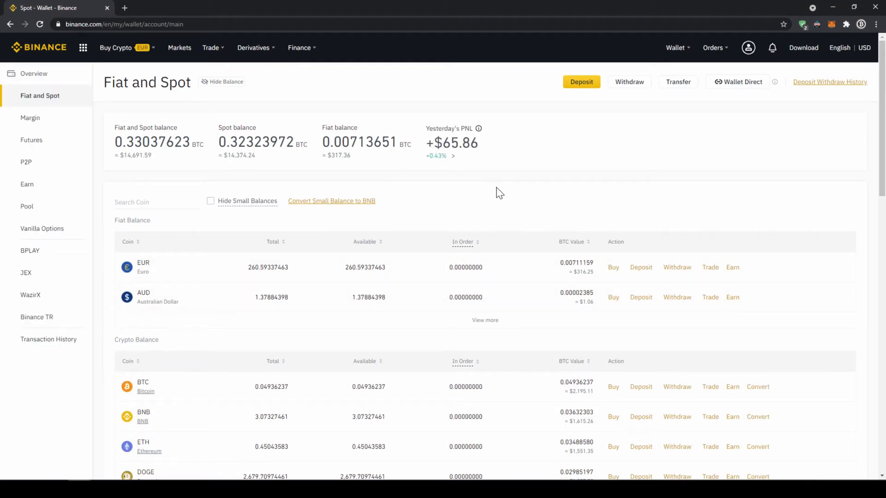
mouse_move(571, 121)
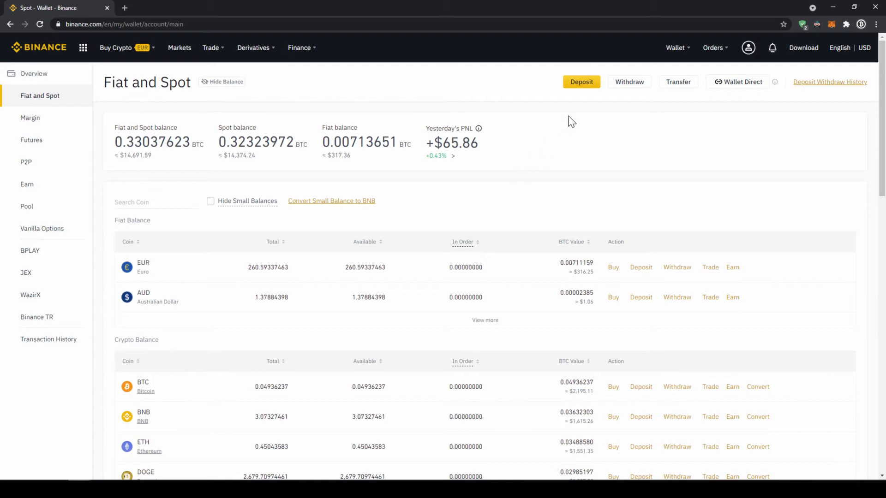
Start a fiat deposit and choose EUR as the currency with Bank Transfer (SEPA).
click(581, 82)
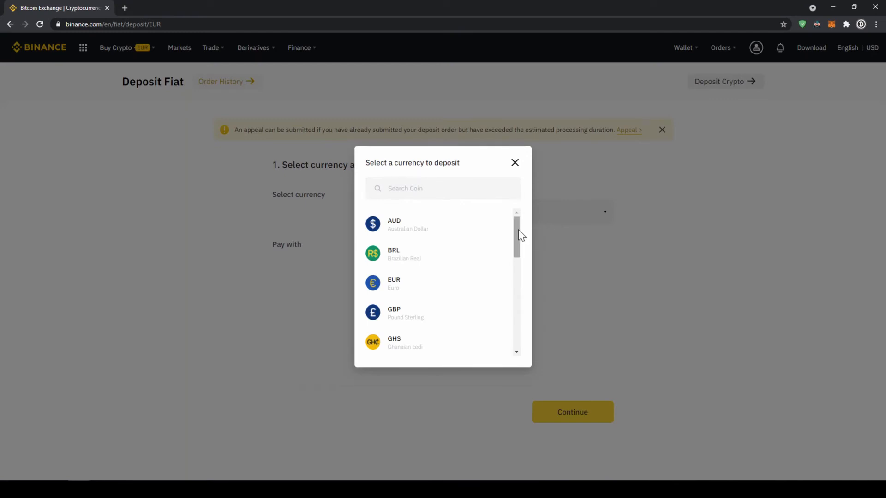
mouse_move(518, 253)
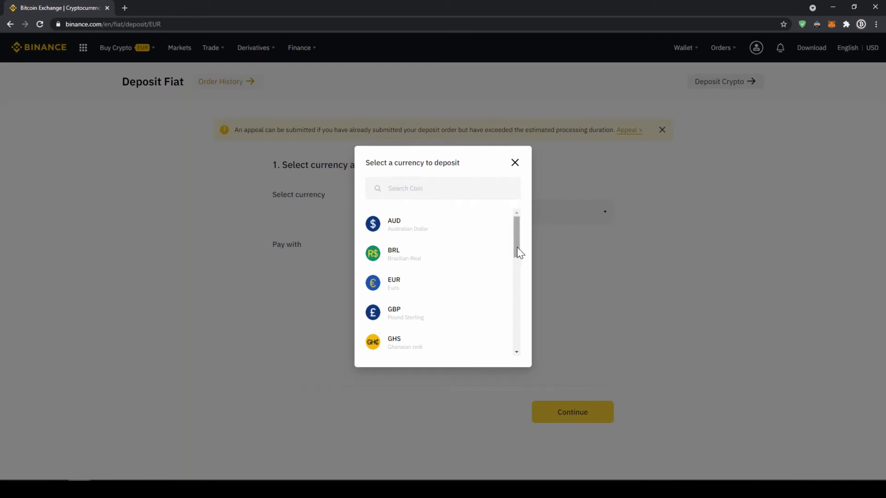
scroll(down, 3)
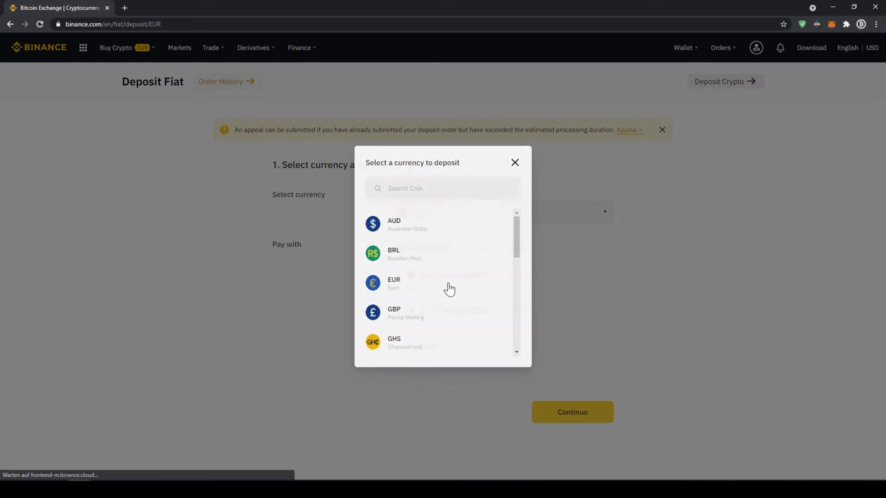
click(394, 284)
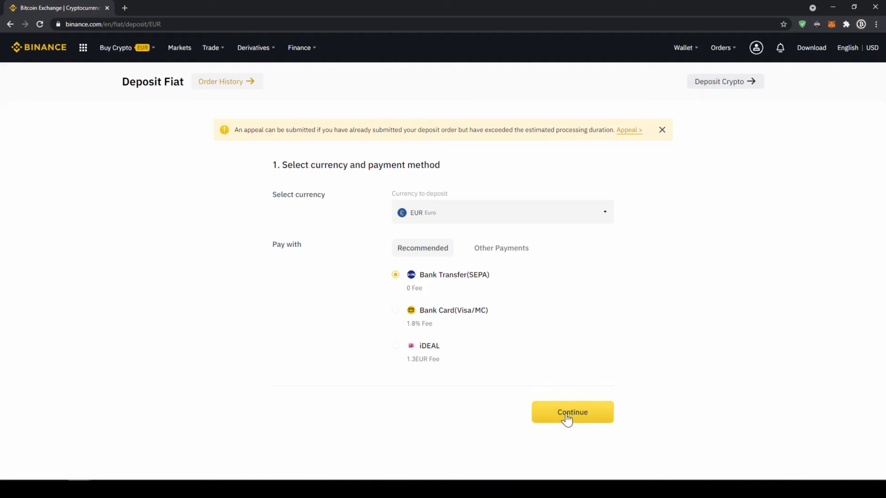
Place a 200 EUR SEPA deposit order and show the bank transfer details.
click(571, 411)
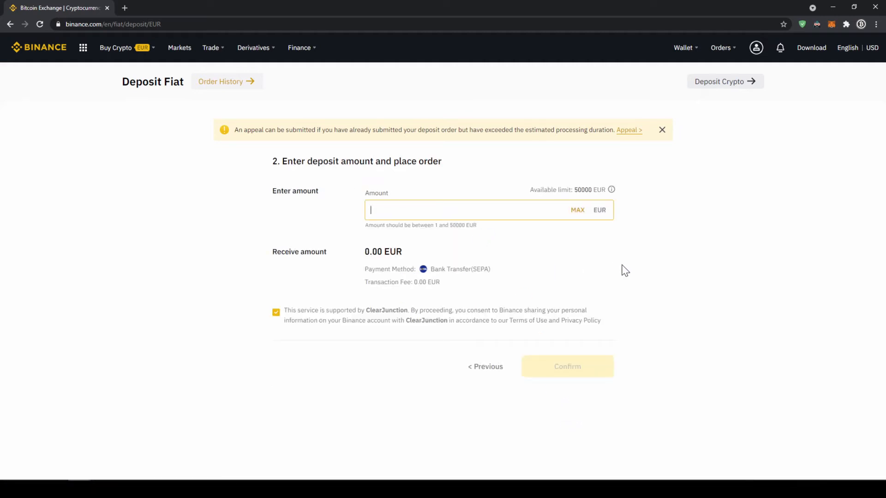
text(200)
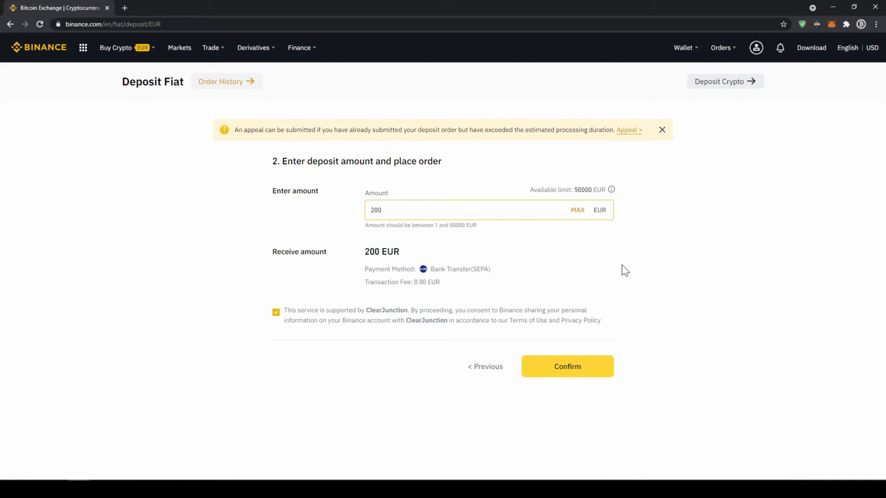
click(567, 367)
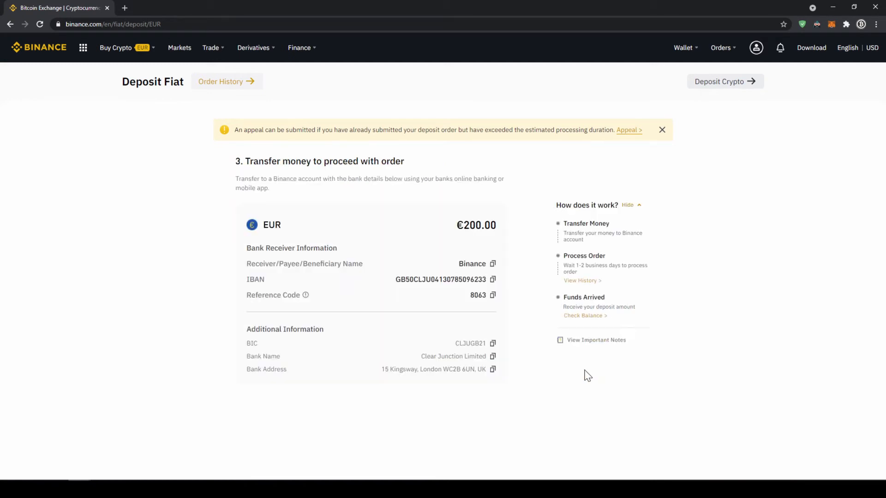
Review the SEPA transfer Important Notes and dismiss them with OK.
click(596, 339)
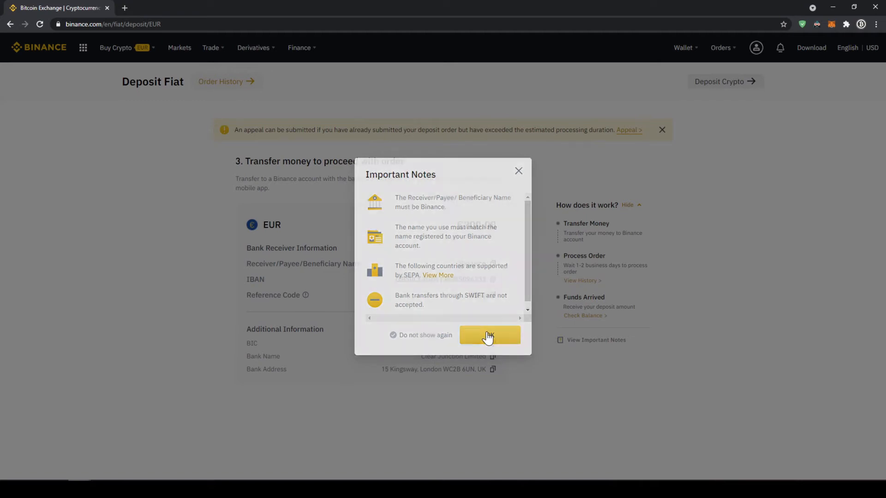
click(489, 335)
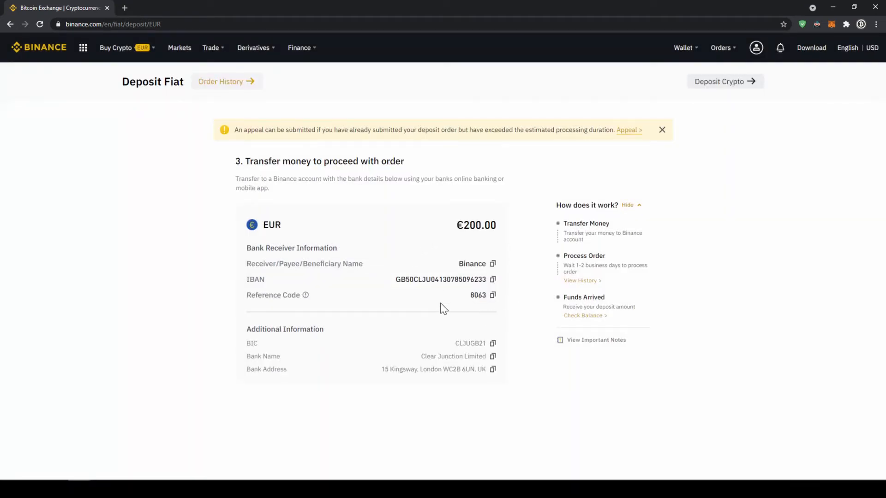
mouse_move(455, 265)
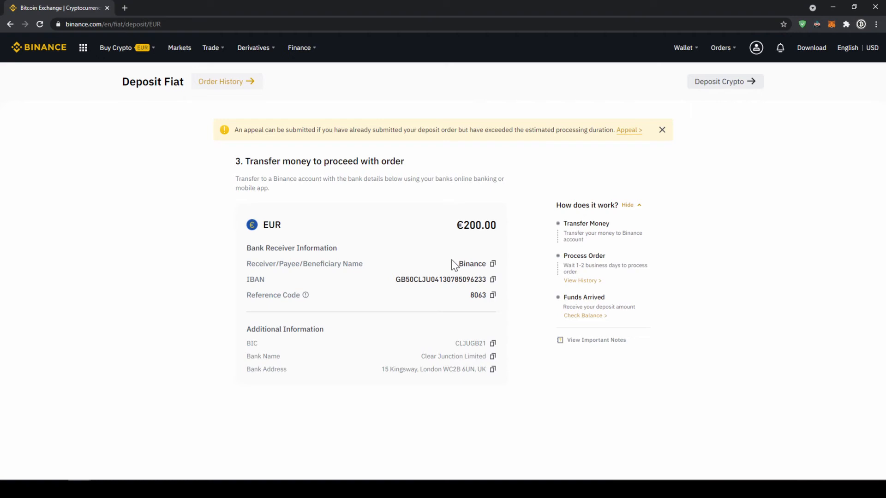
mouse_move(401, 279)
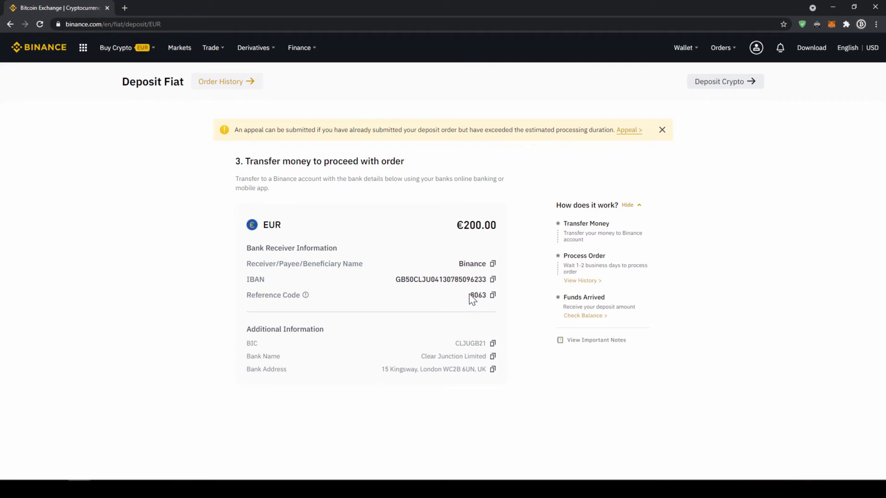
mouse_move(436, 300)
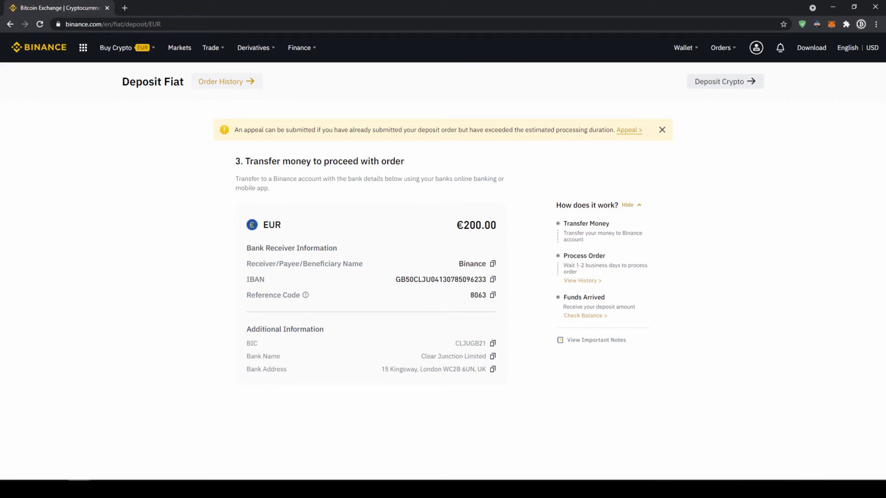
mouse_move(389, 338)
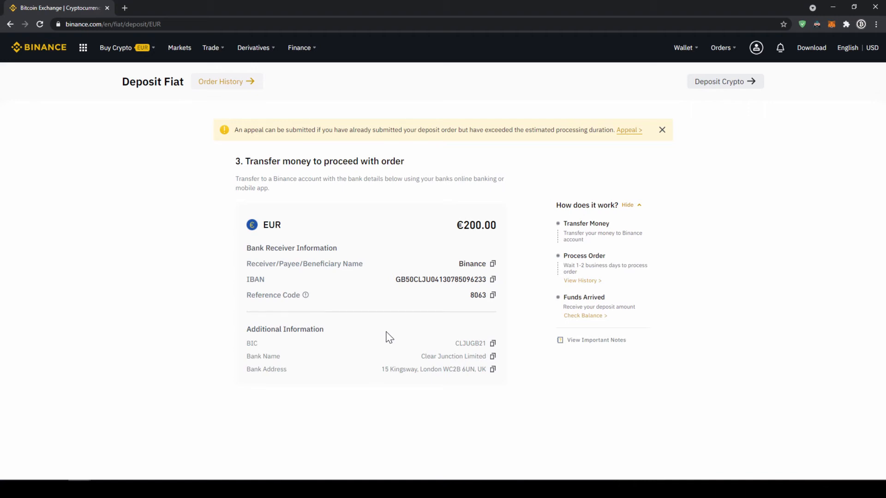
mouse_move(693, 70)
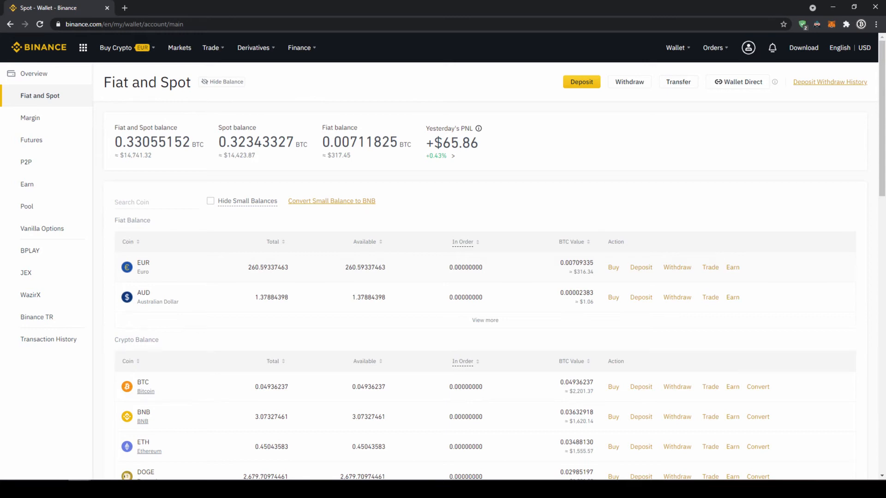
On Buy Crypto with Cash Balance, choose USDT as the coin to buy.
click(116, 47)
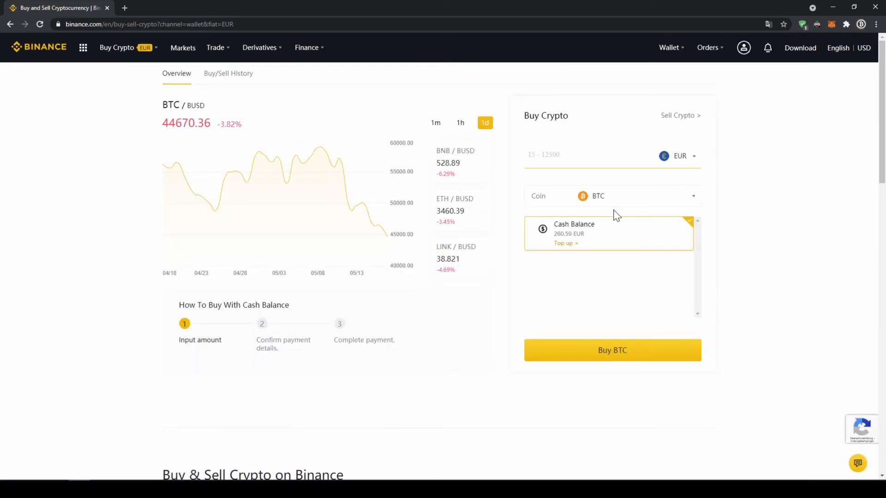
click(612, 196)
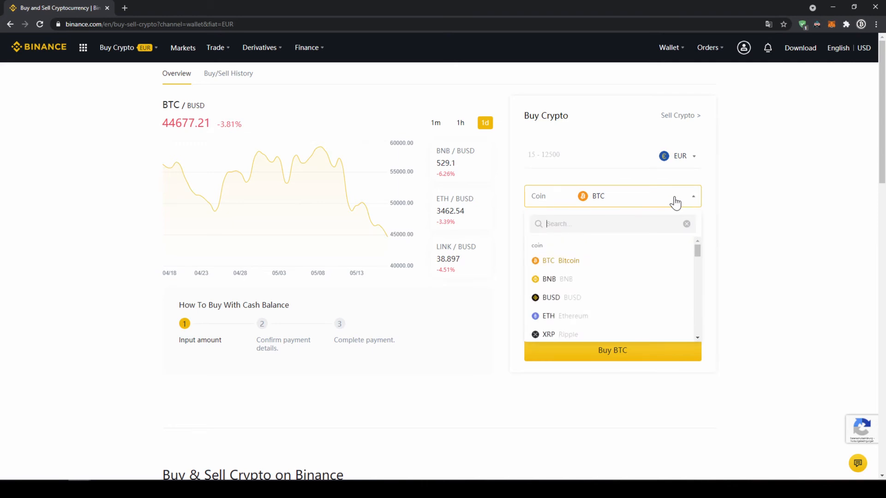
text(usdt)
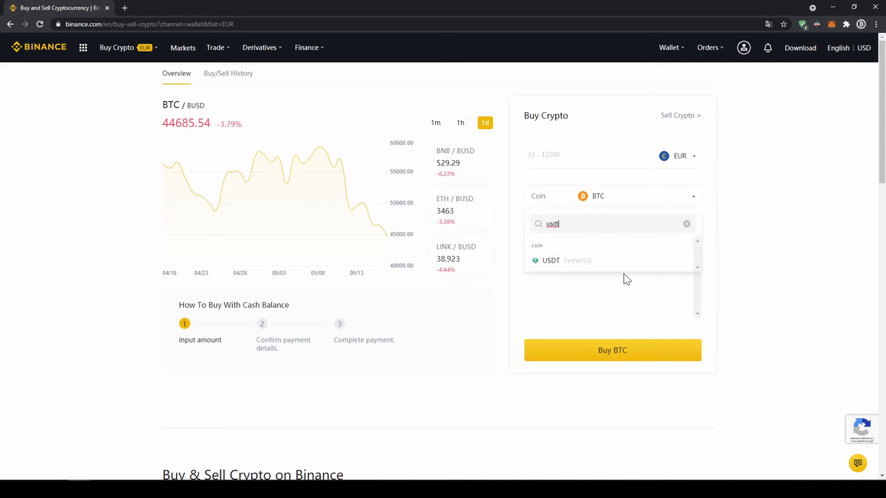
click(550, 260)
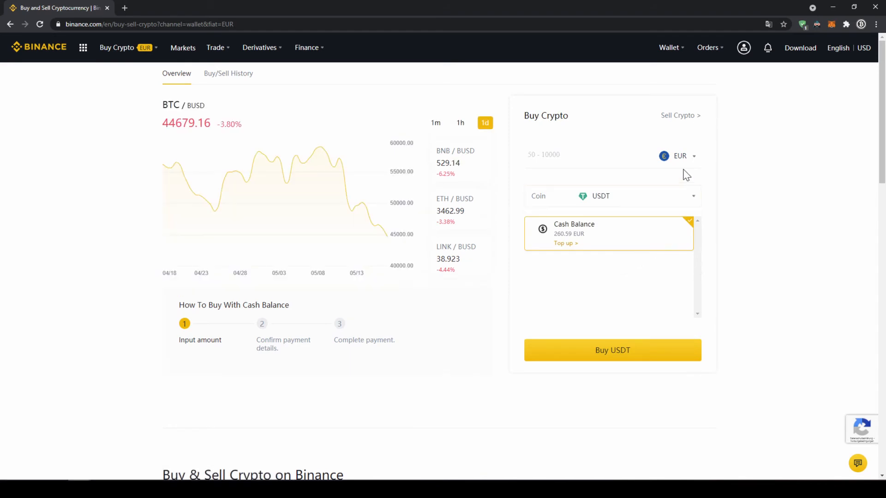
Enter 200 EUR and submit, reaching the Confirm Order for 242.527163 USDT.
click(680, 156)
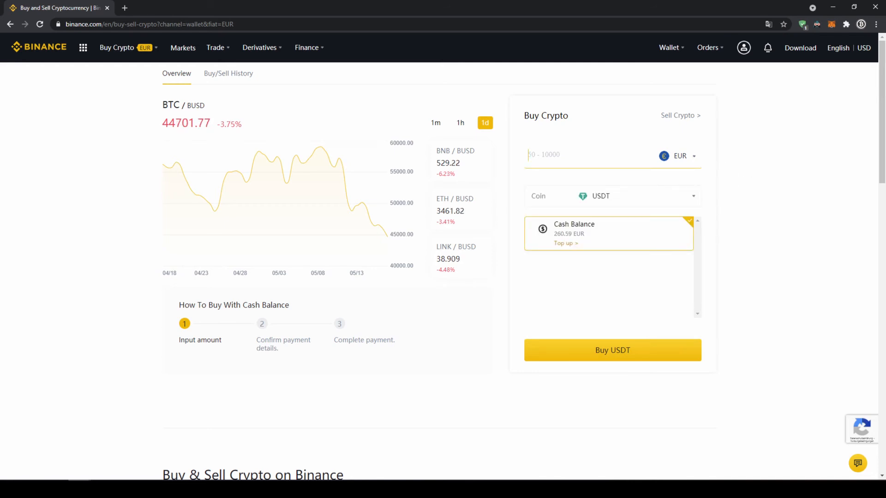
text(200)
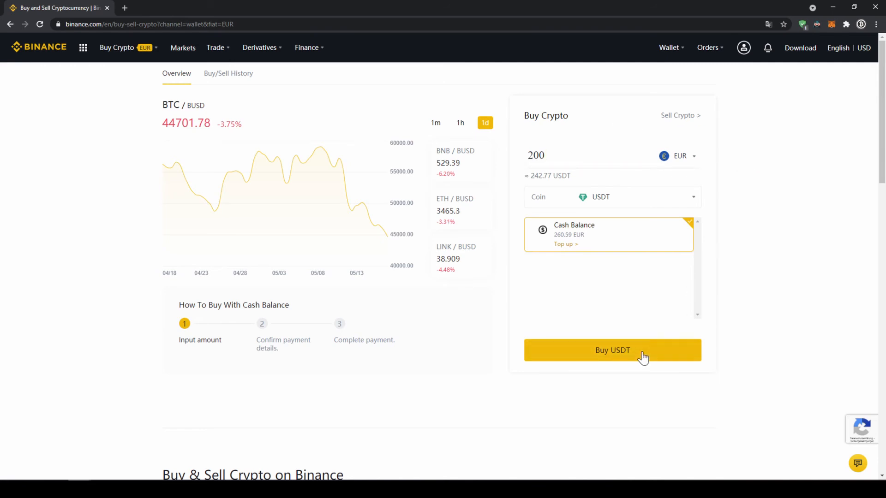
click(613, 350)
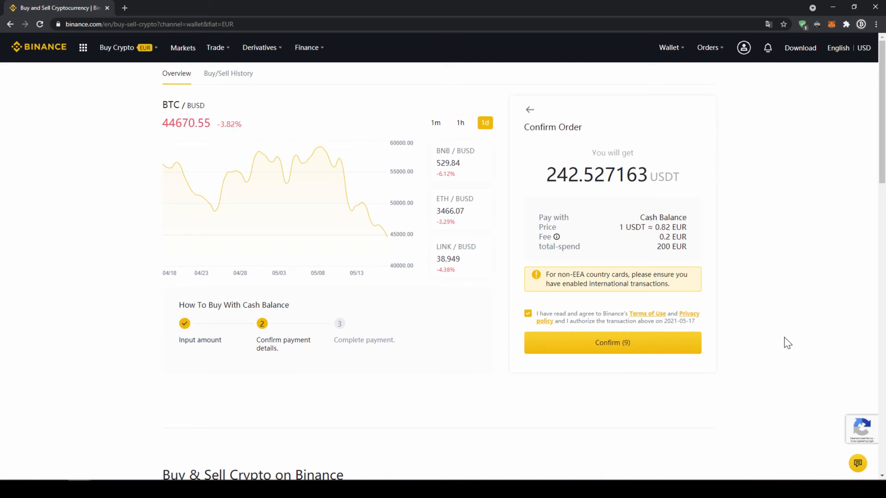
click(117, 47)
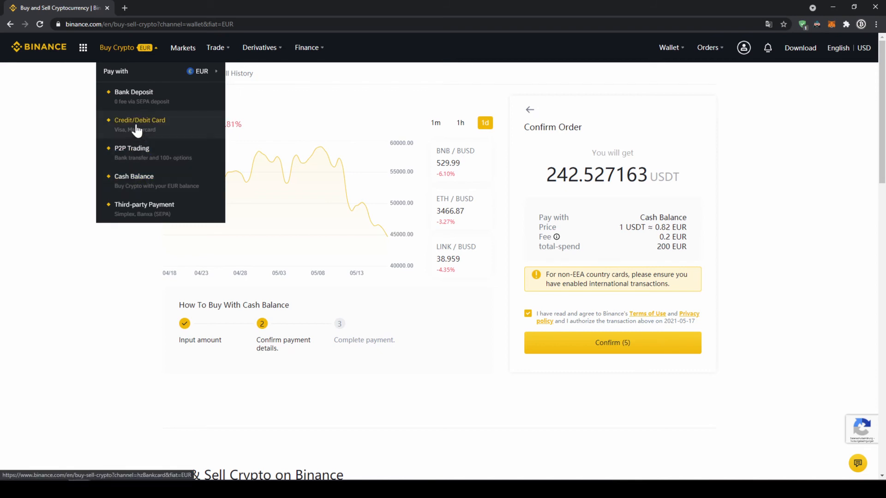
Switch to Credit/Debit Card purchase and choose USDT as the coin to buy.
click(139, 124)
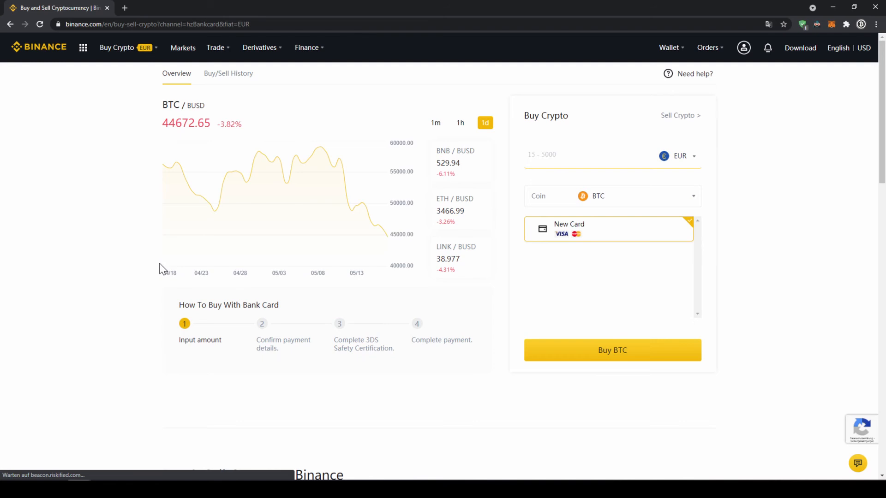
click(612, 195)
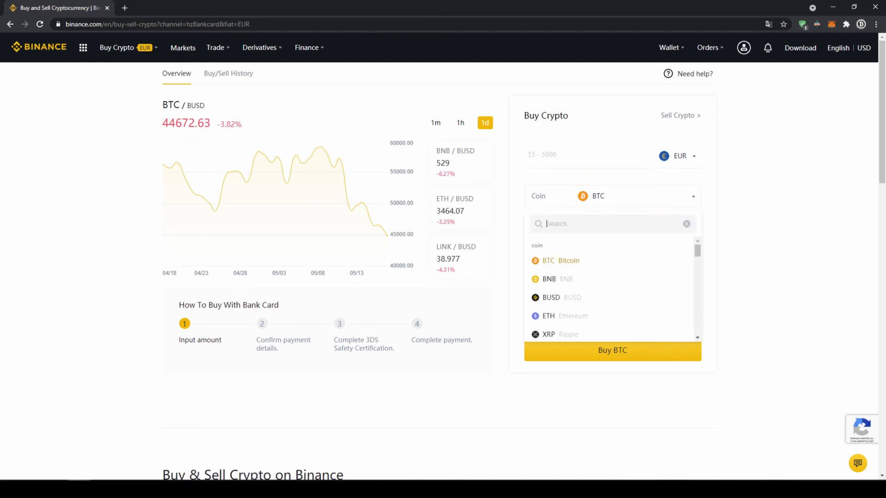
text(usdt)
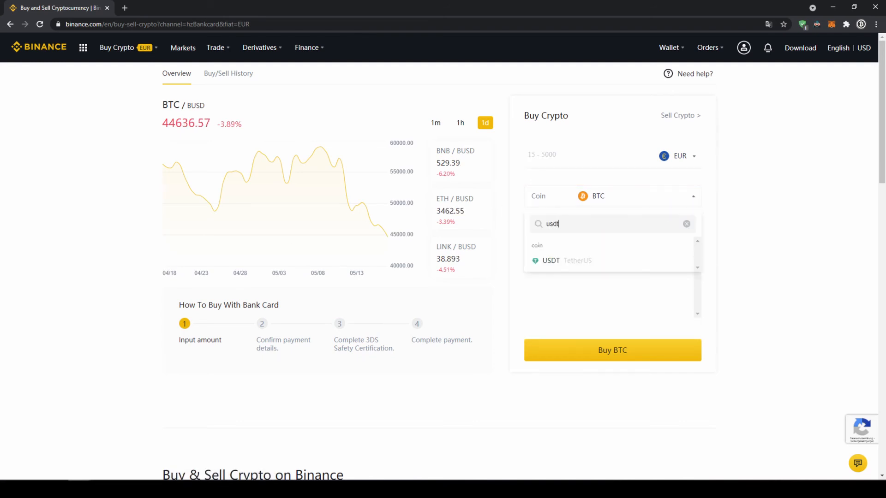
click(550, 261)
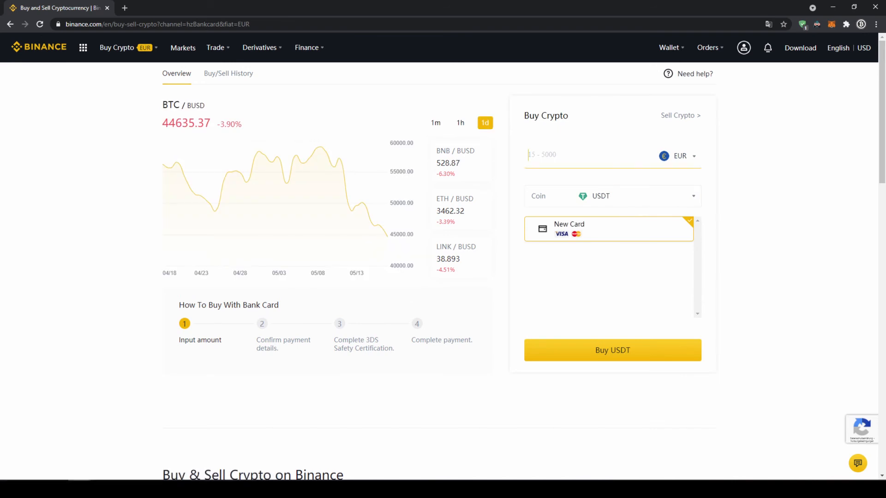
Submit a 200 EUR USDT card purchase, ending on the Spot wallet balances.
text(200)
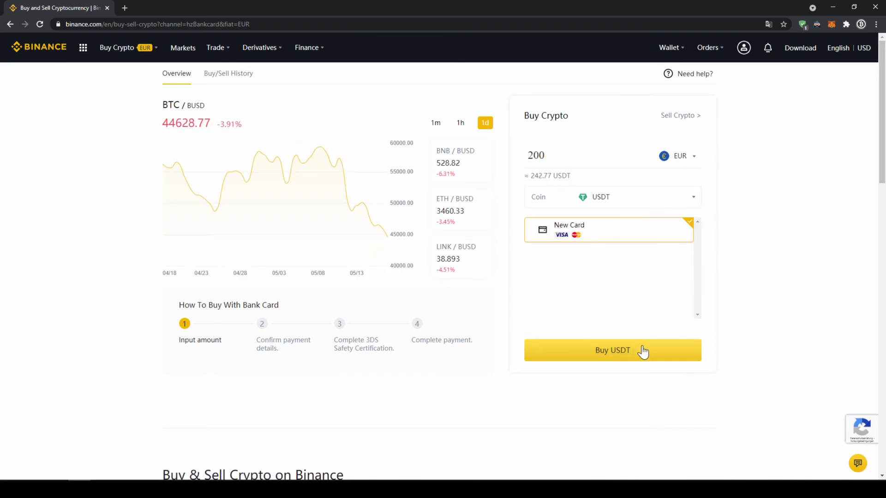
click(613, 351)
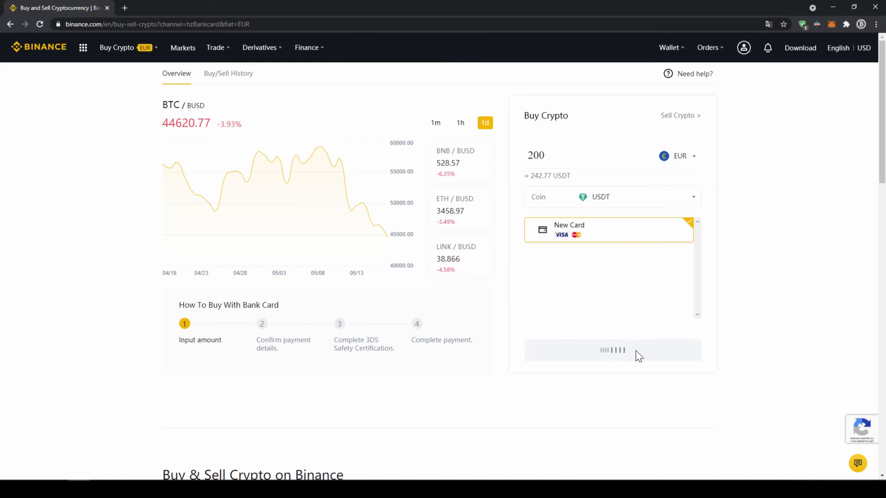
click(613, 349)
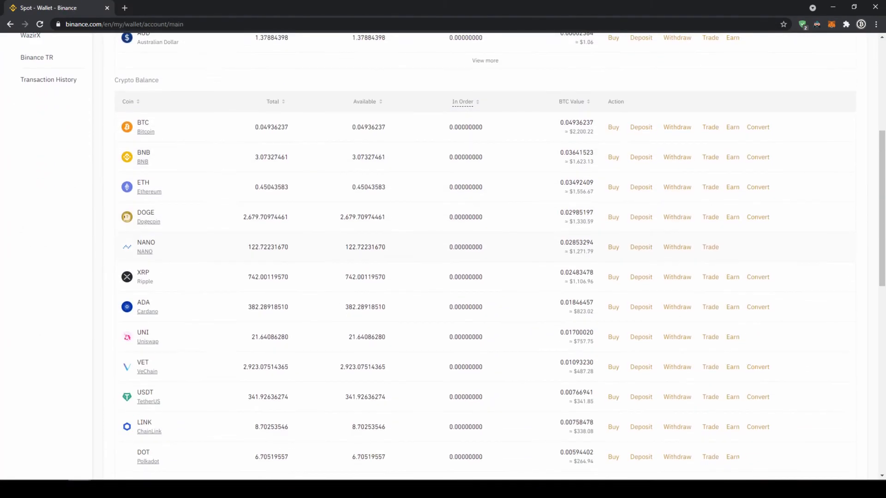
Leave the Fiat and Spot wallet and go to the Markets listing.
double_click(267, 380)
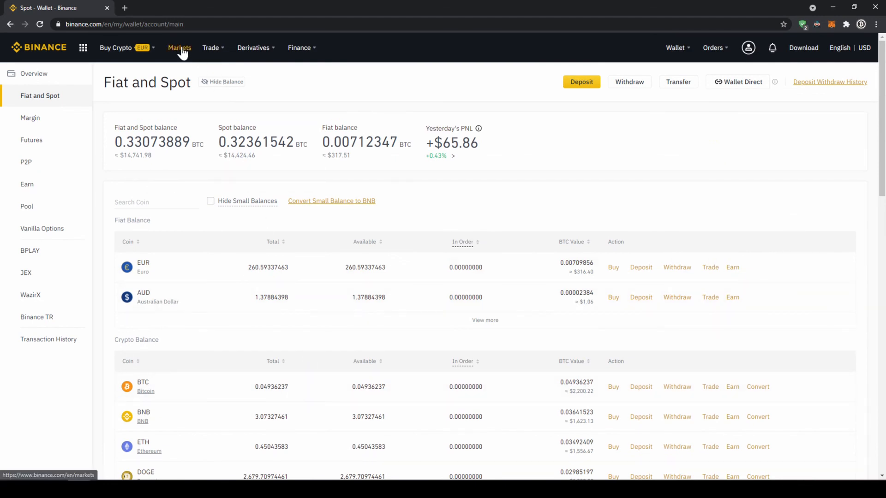
click(180, 47)
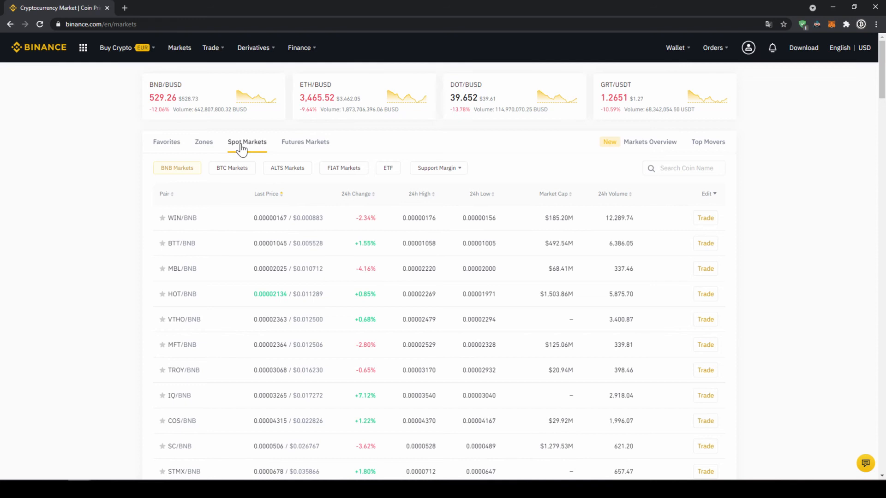
Filter the FIAT spot markets by searching 'rvnu' down to the single RVN/USDT pair.
click(344, 168)
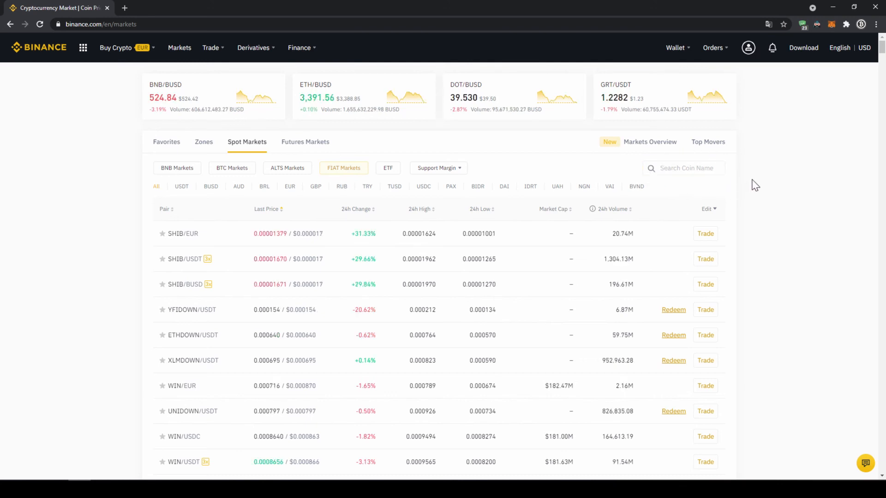
click(683, 168)
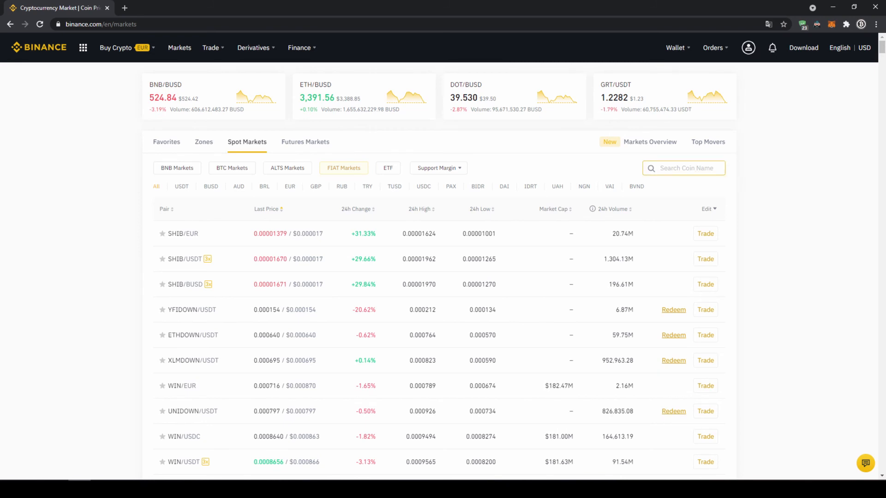
text(r)
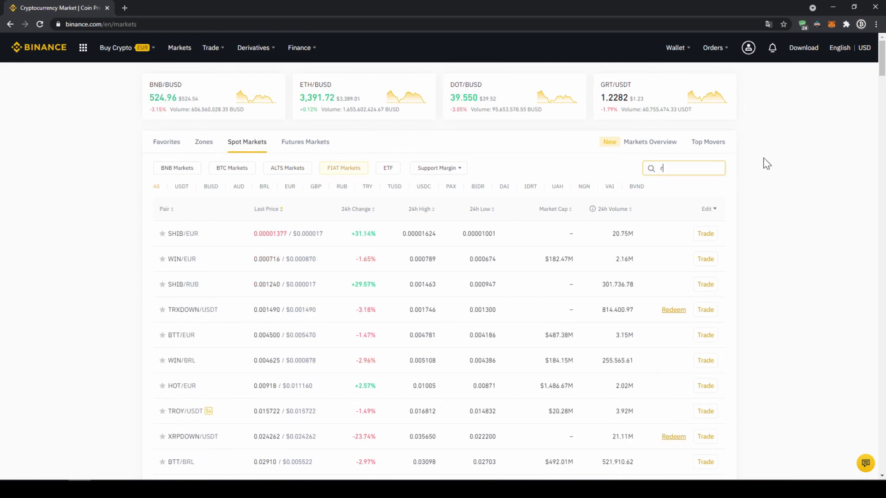
text(vnusdt)
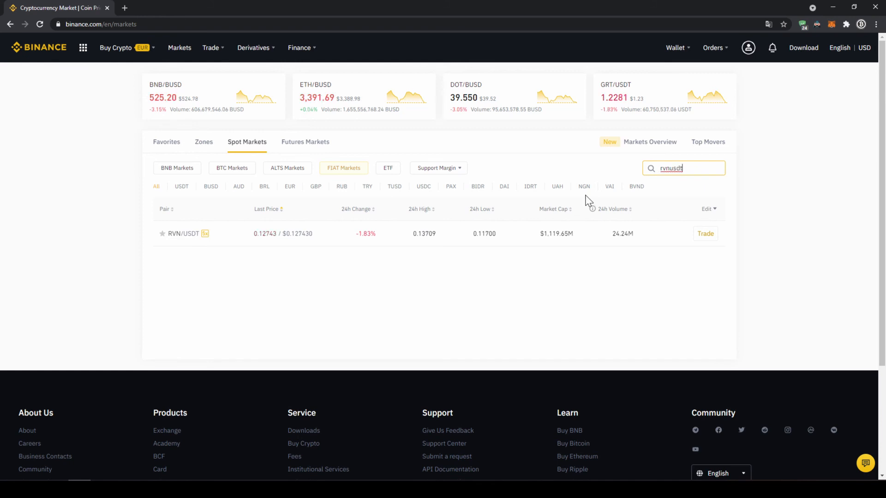
mouse_move(202, 249)
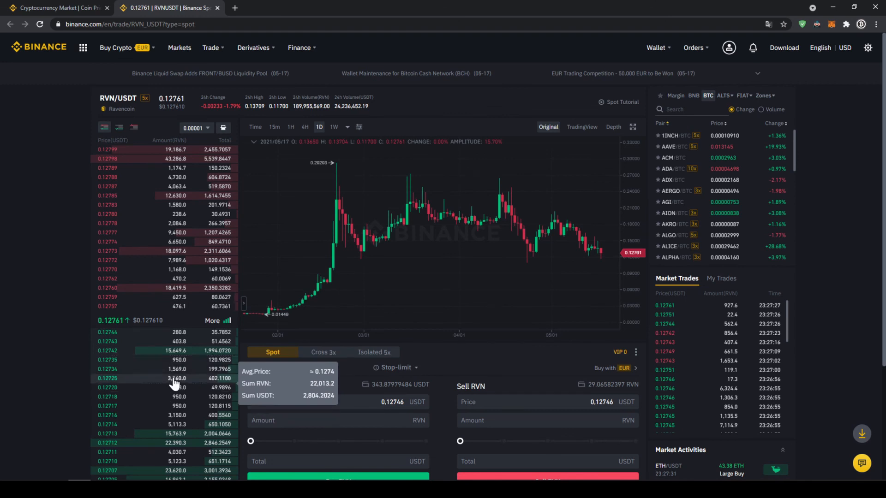
mouse_move(460, 458)
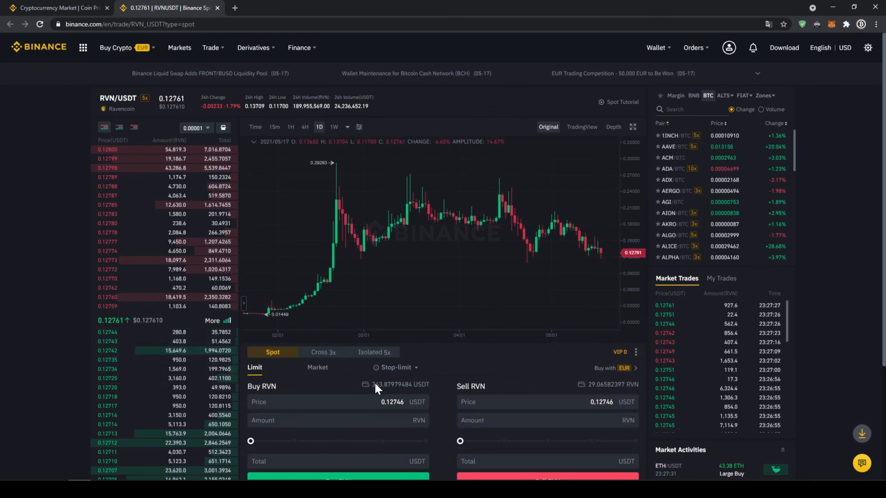
Set a Market buy of RVN with the slider at 100%, spending the full 343.87 USDT balance.
click(316, 368)
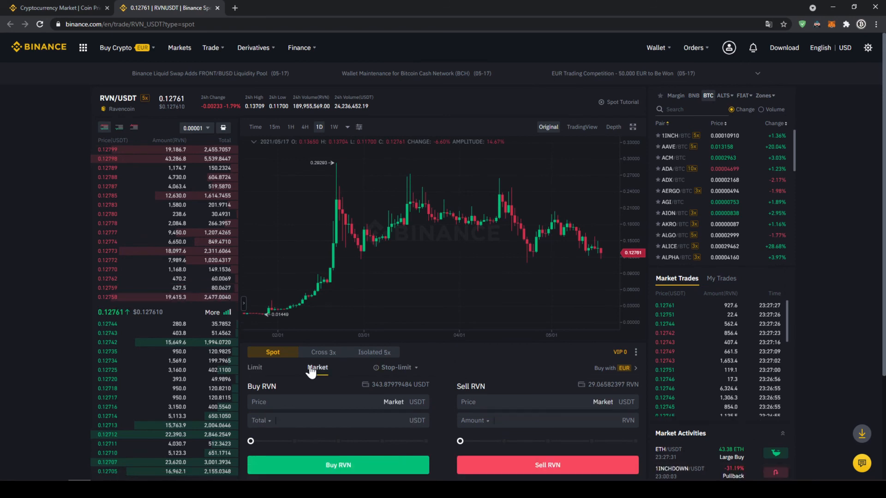
click(317, 367)
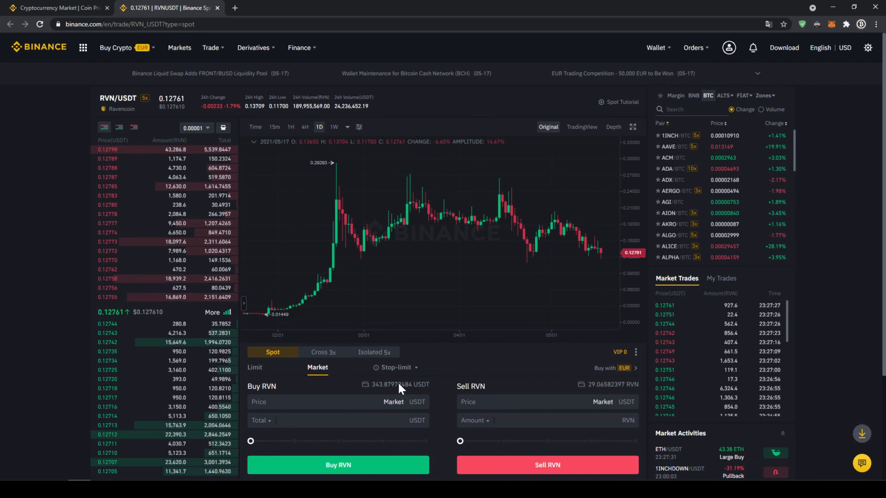
mouse_move(421, 393)
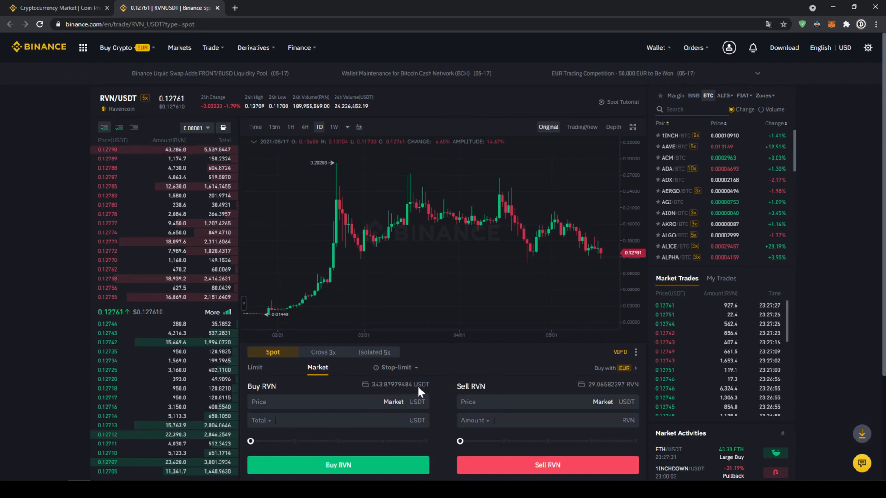
drag(250, 441, 294, 441)
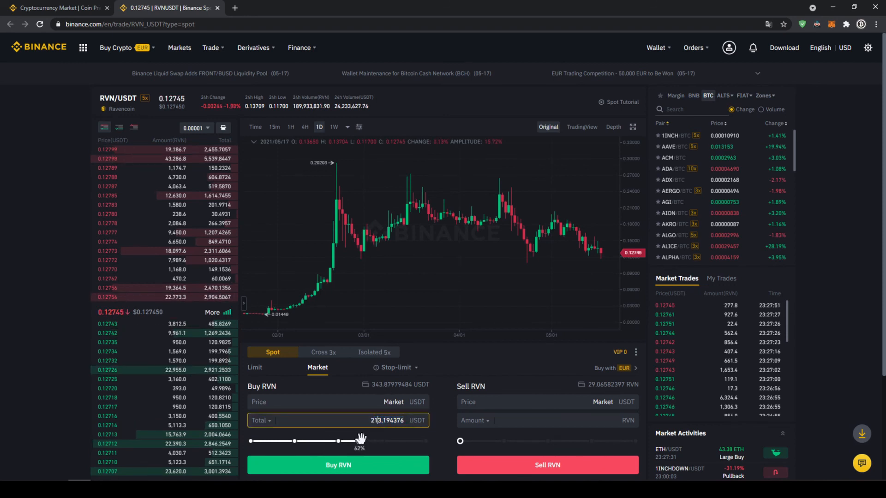
drag(338, 441, 425, 441)
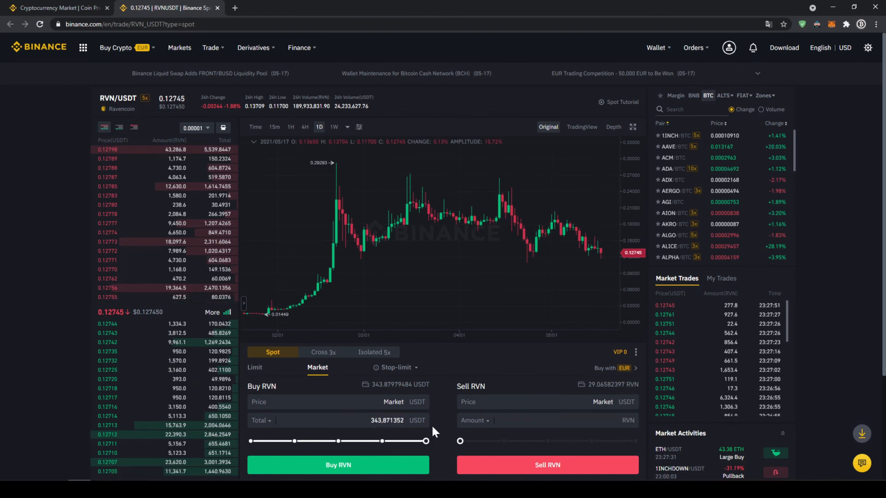
mouse_move(396, 460)
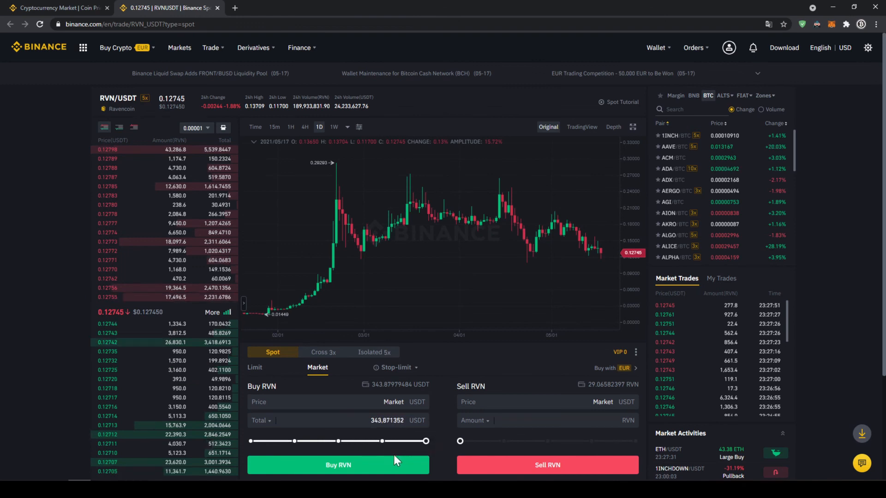